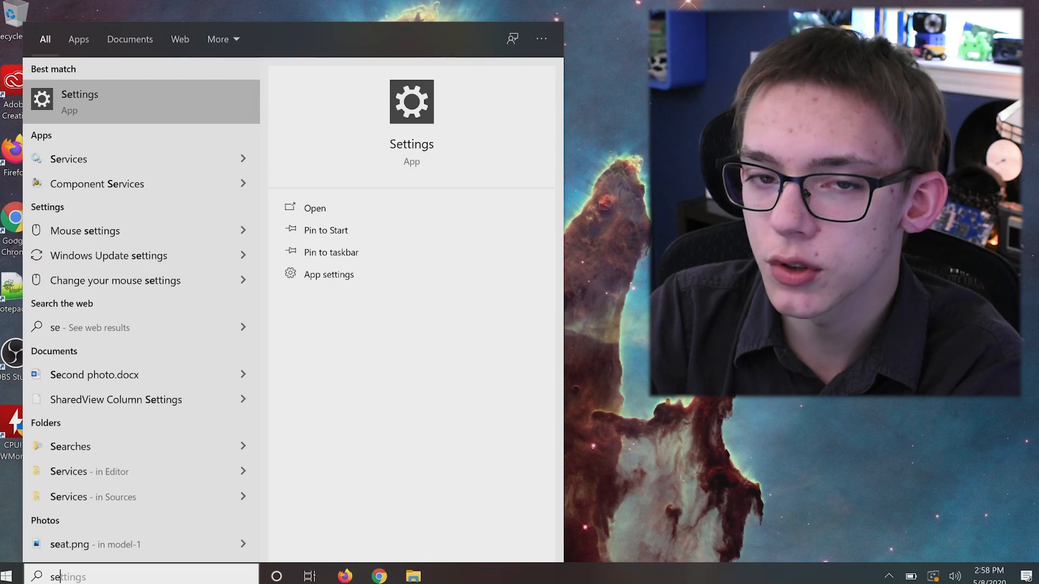
Step: Launch the Services app from the Start menu search results to list local services
click(68, 159)
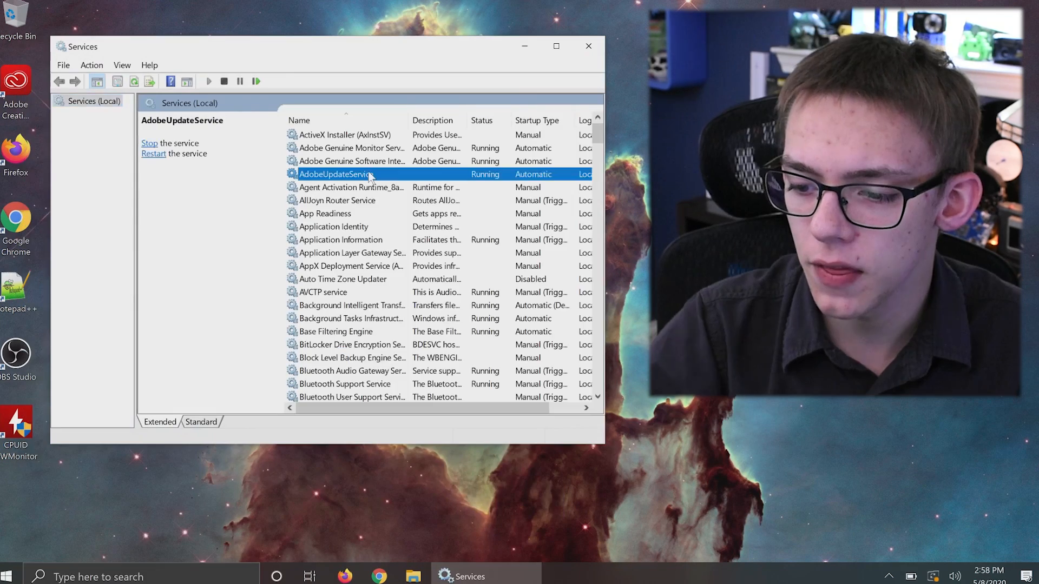